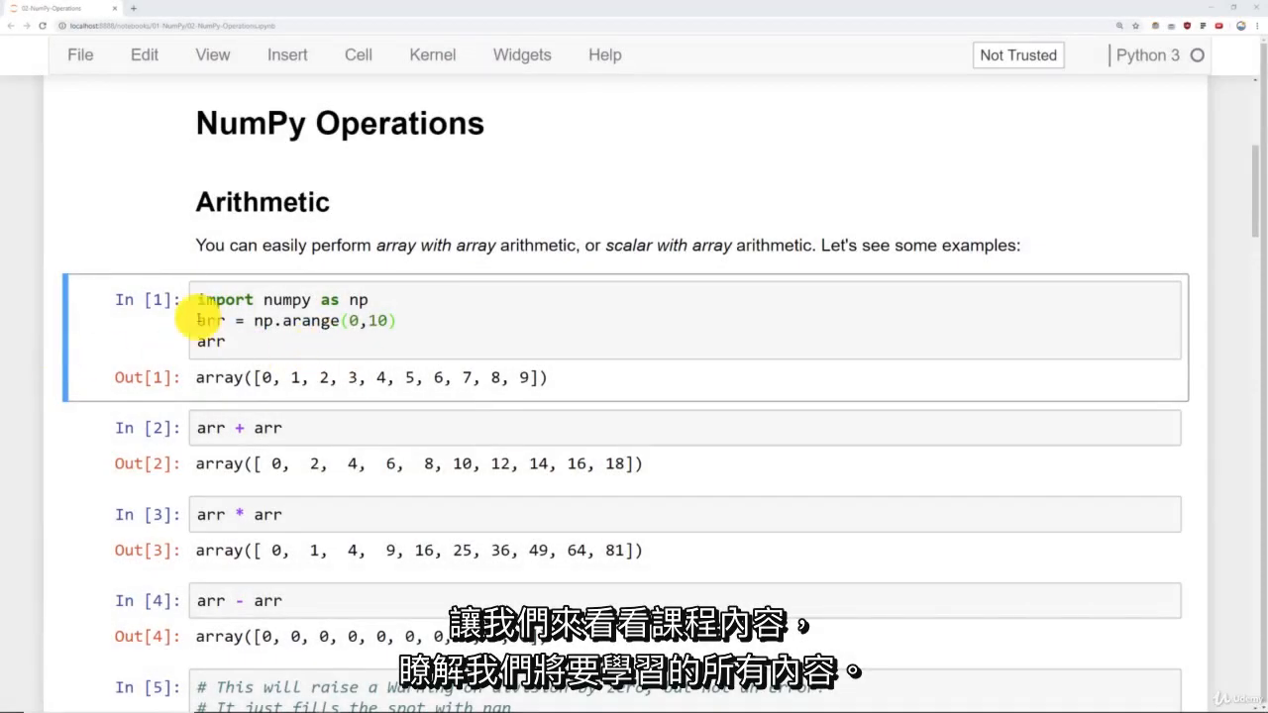
pyautogui.scroll(-3)
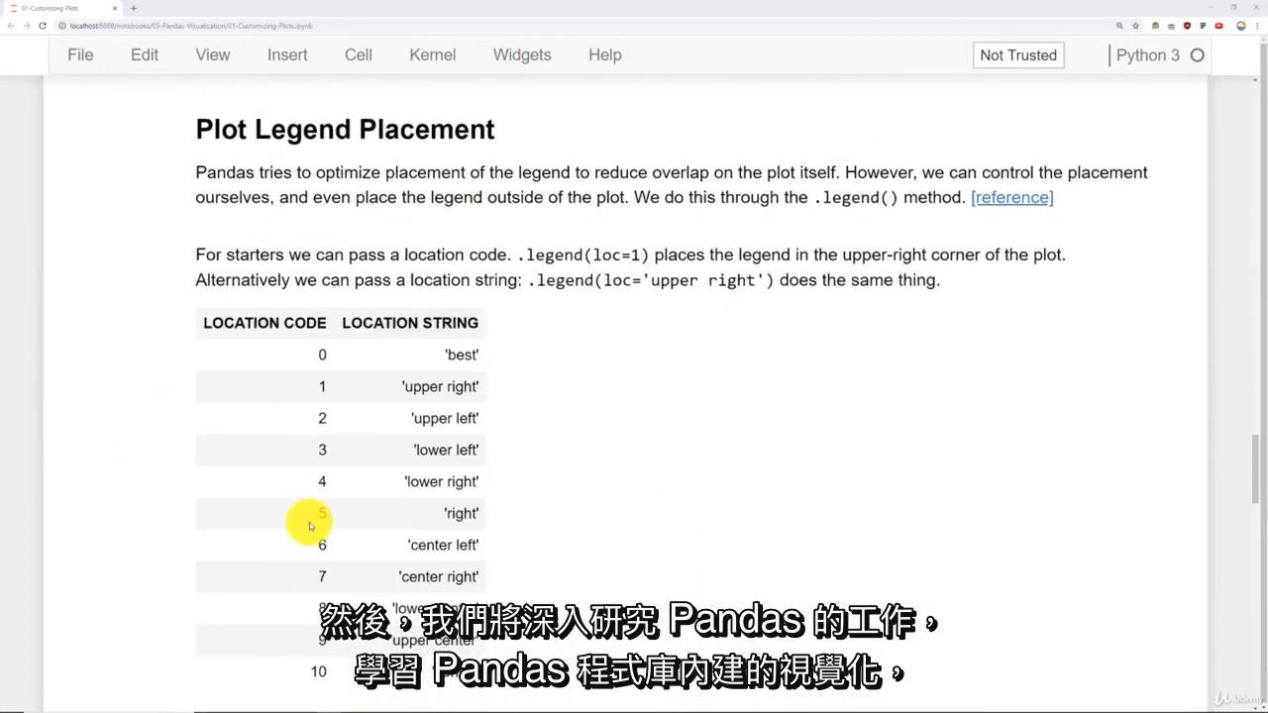
pyautogui.scroll(-3)
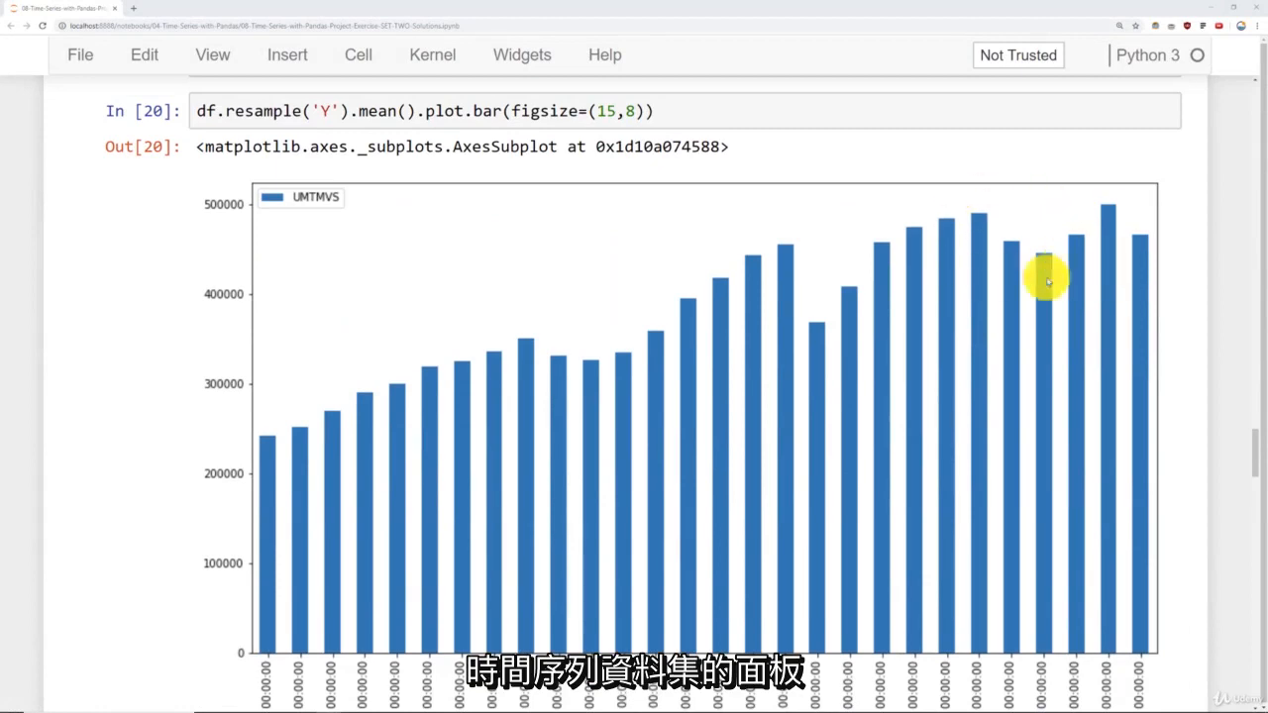
pyautogui.scroll(-3)
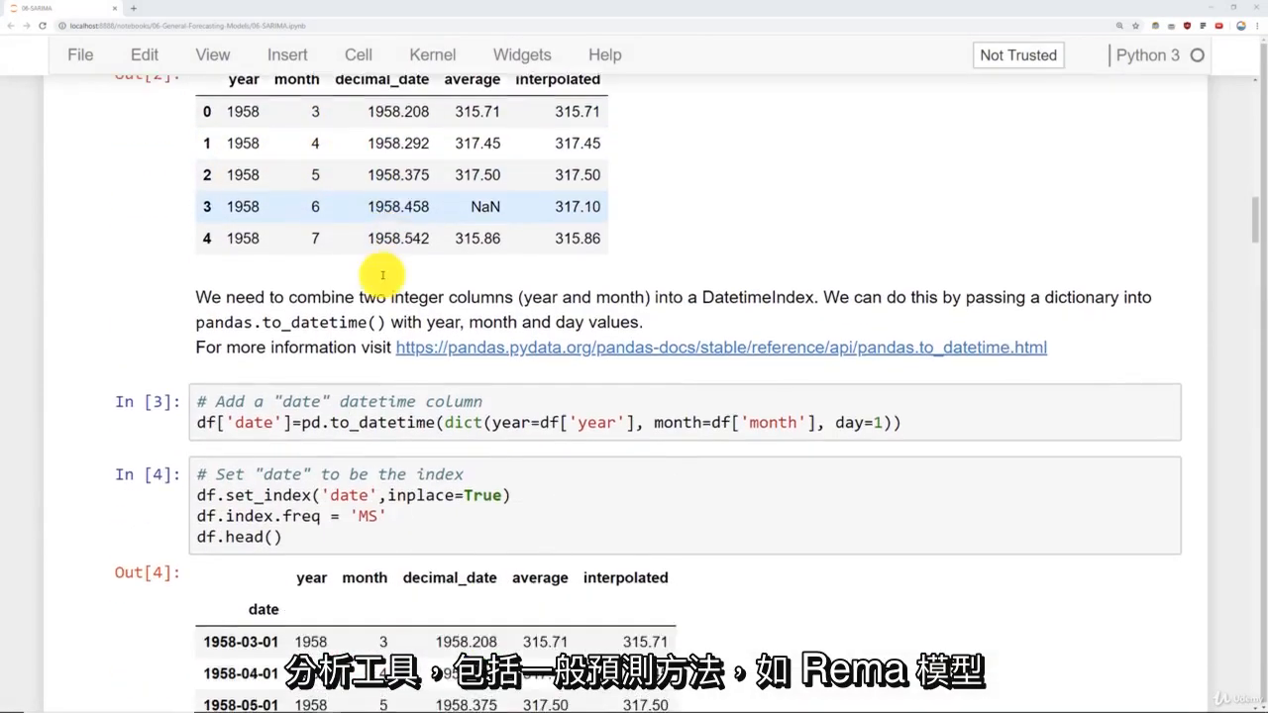
pyautogui.scroll(-3)
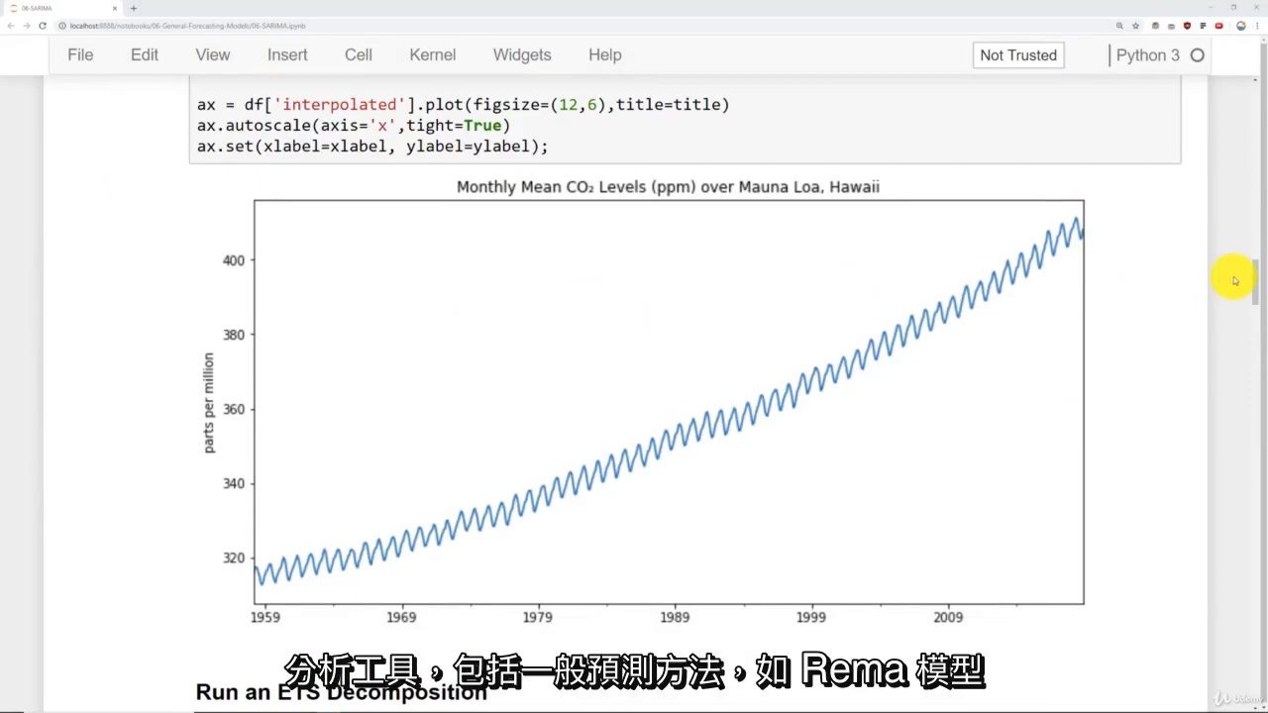
pyautogui.scroll(-3)
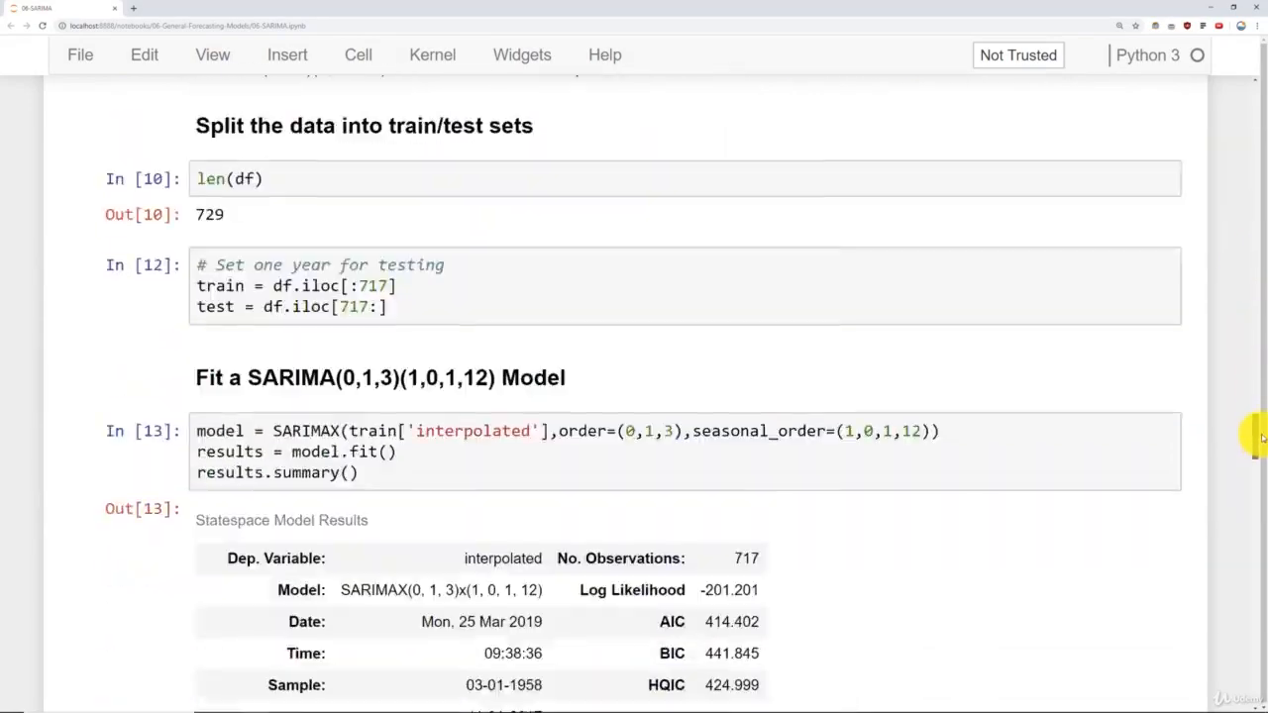
pyautogui.scroll(-3)
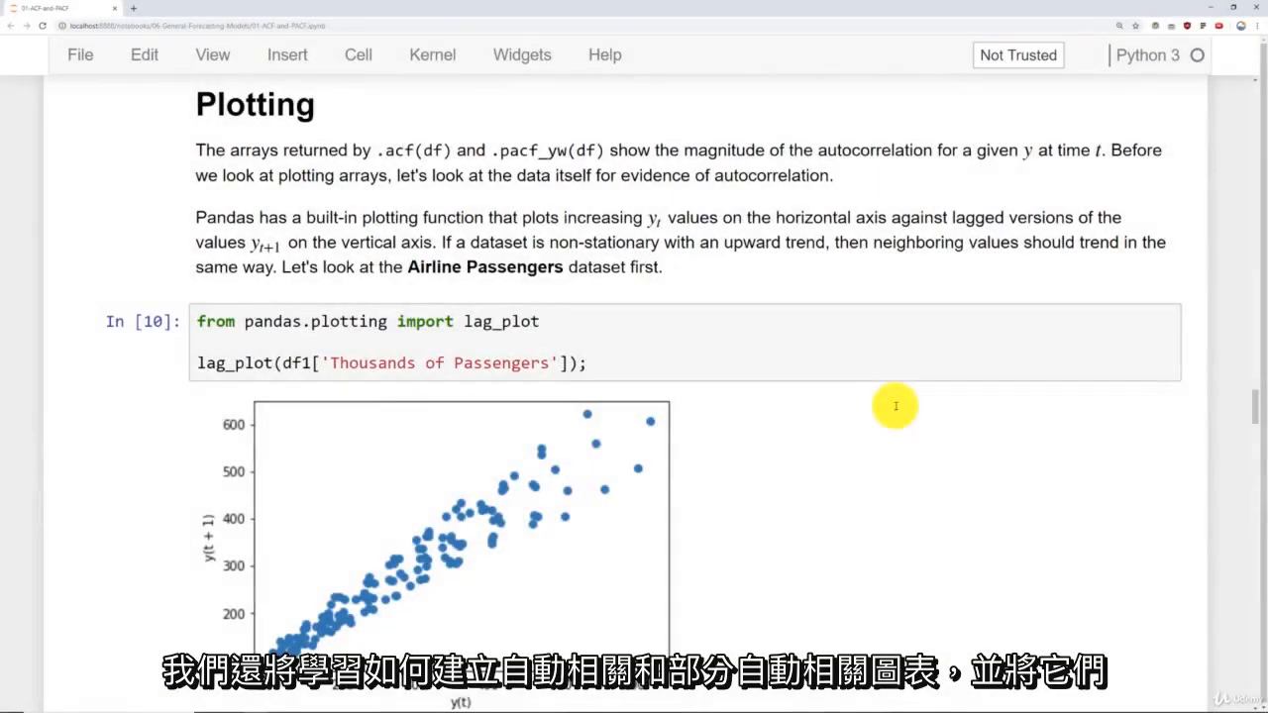
pyautogui.scroll(-3)
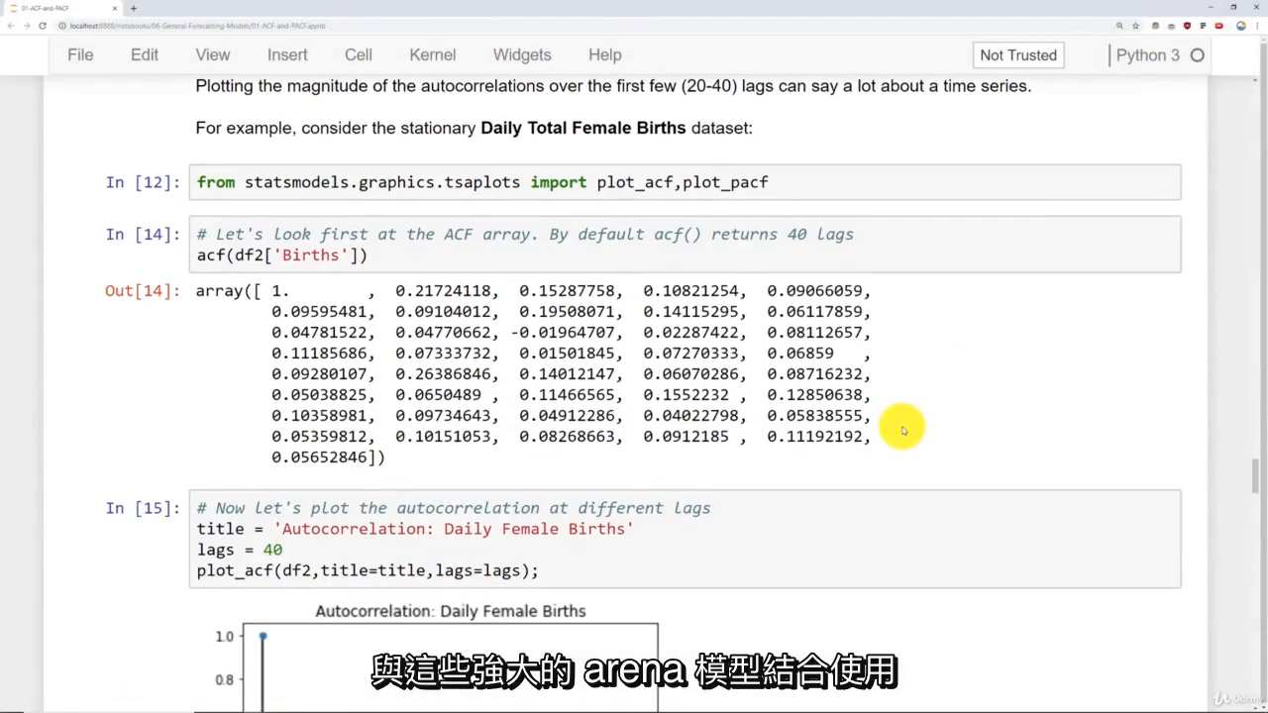
pyautogui.scroll(-3)
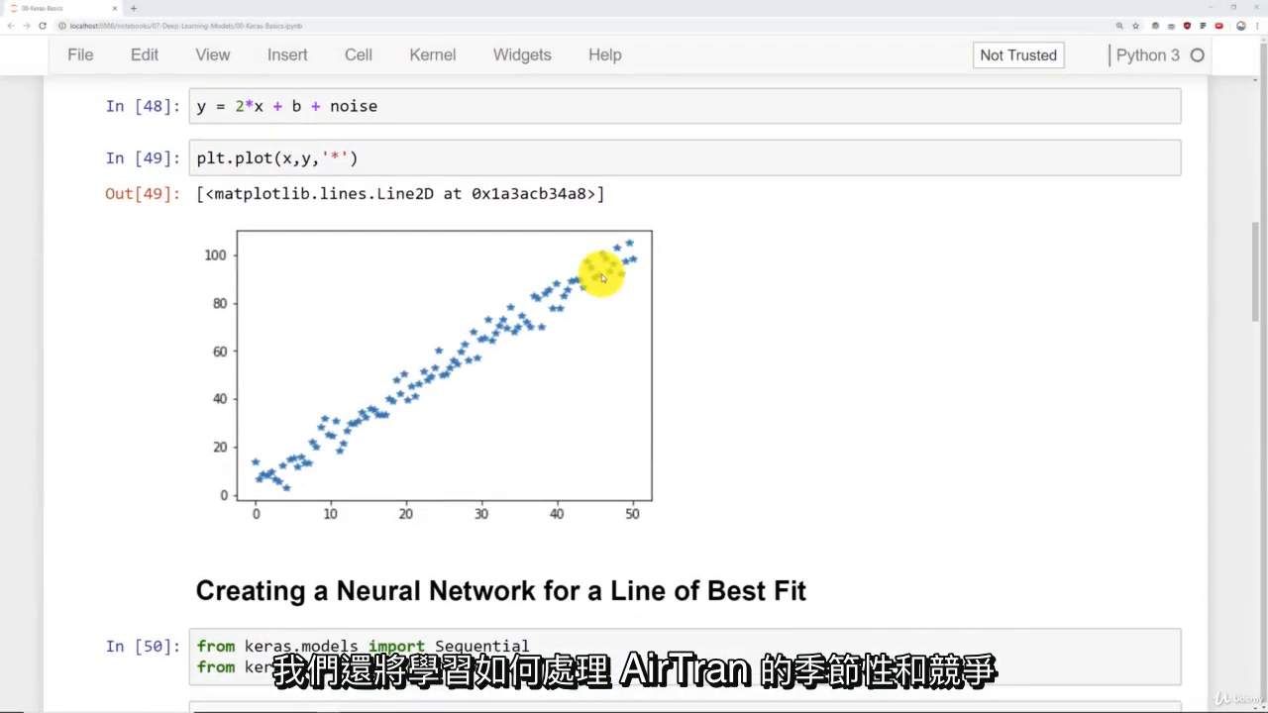
pyautogui.scroll(-3)
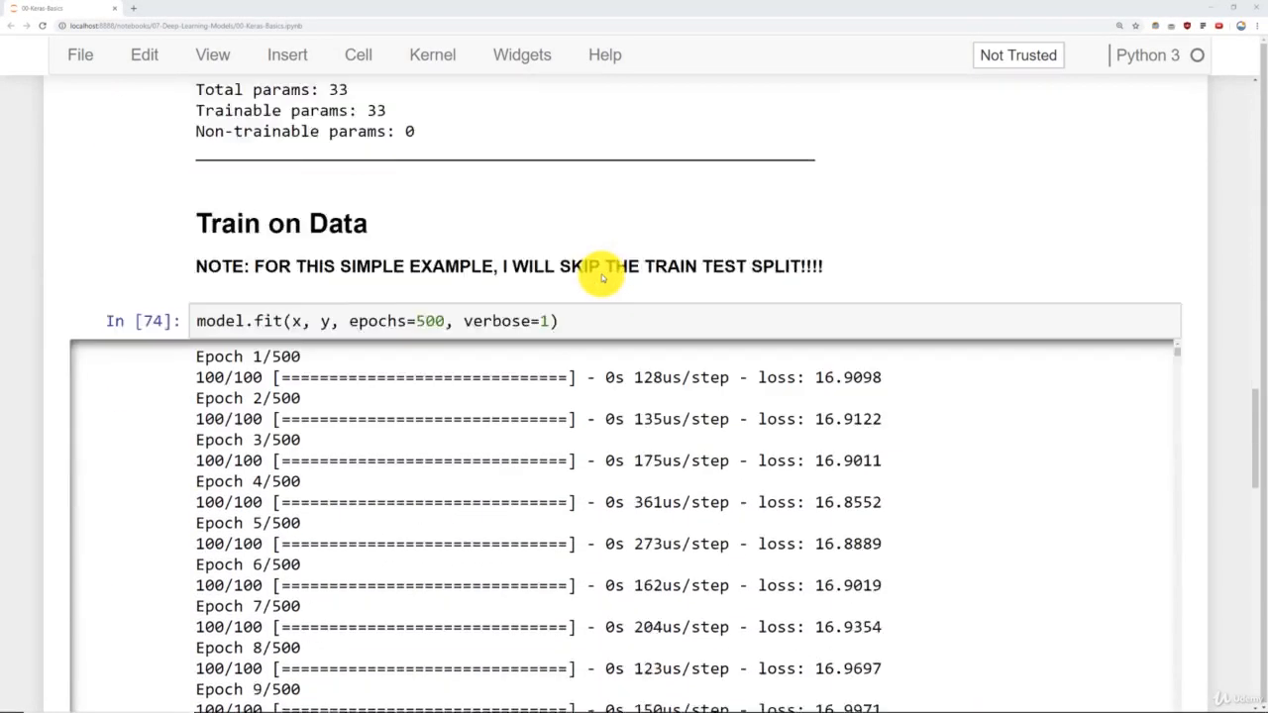
pyautogui.scroll(-3)
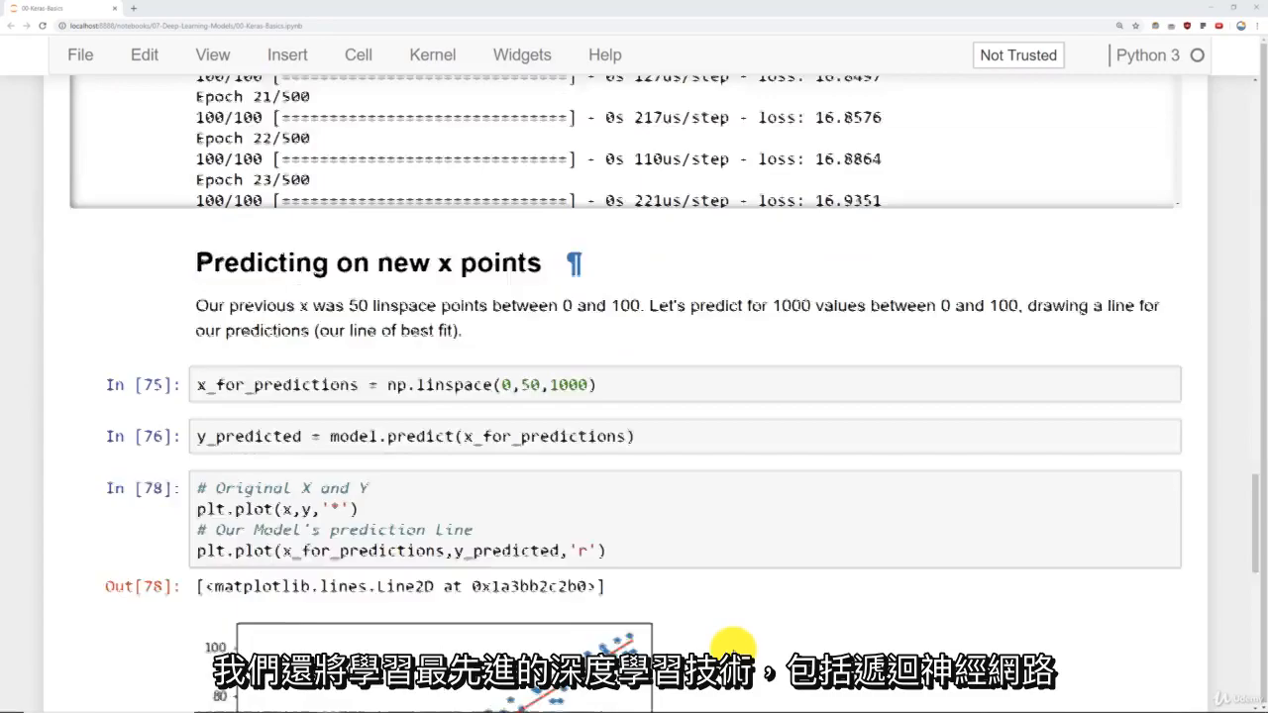
pyautogui.scroll(-3)
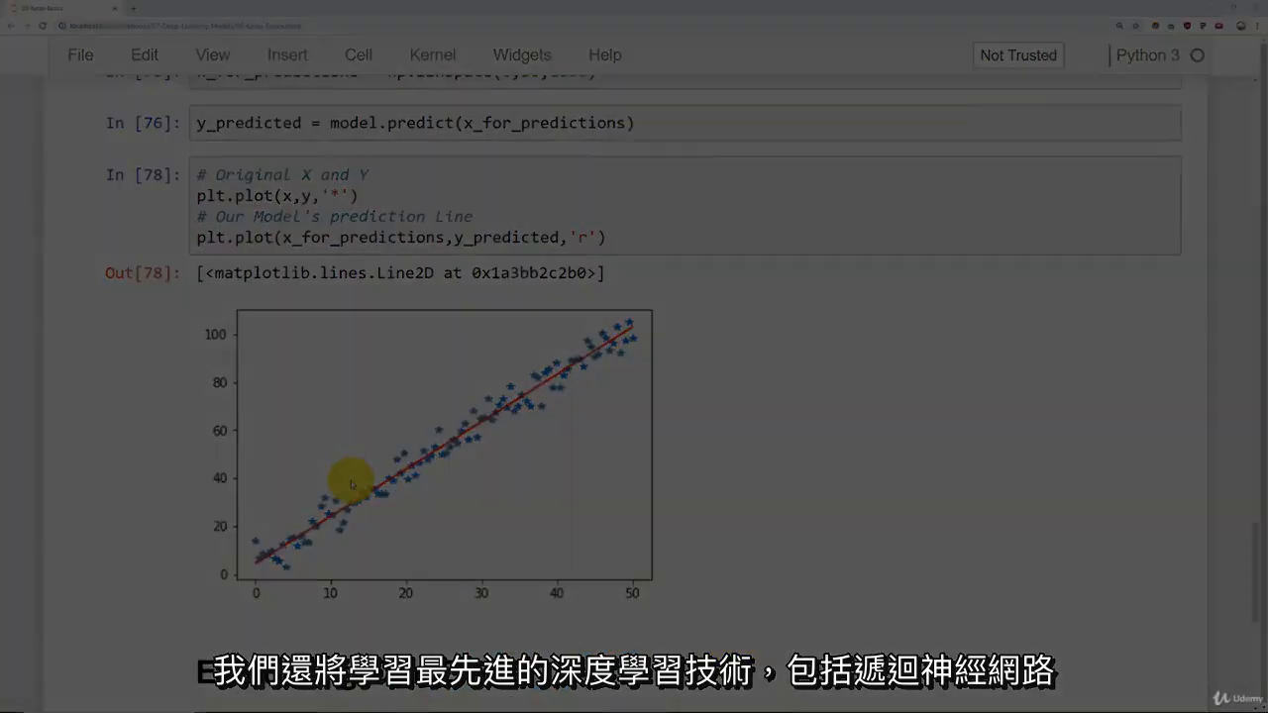